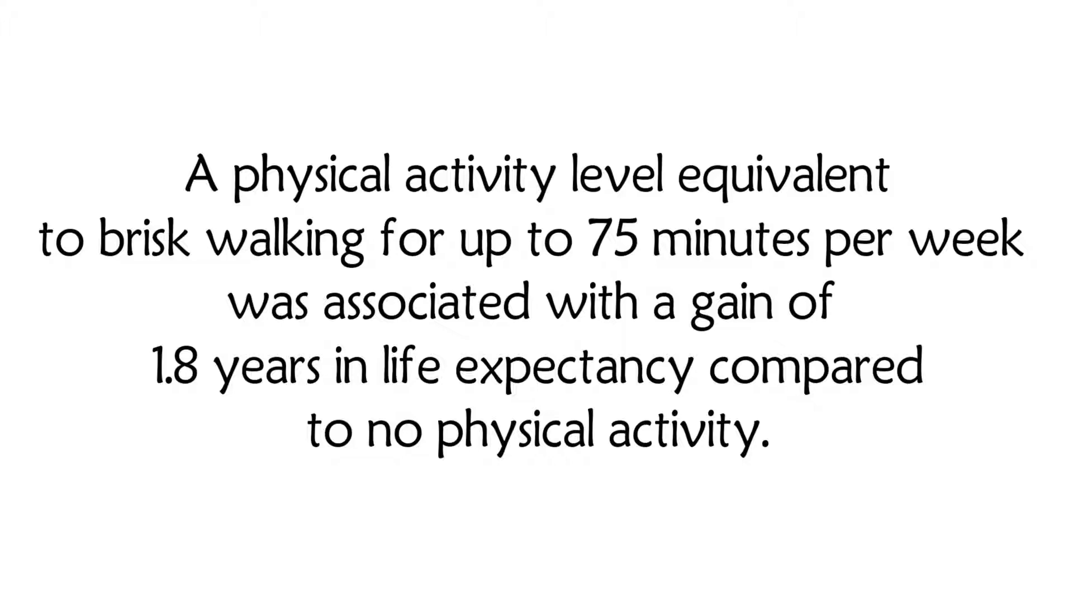
{"action": "scroll", "scroll_direction": "down", "scroll_amount": 3}
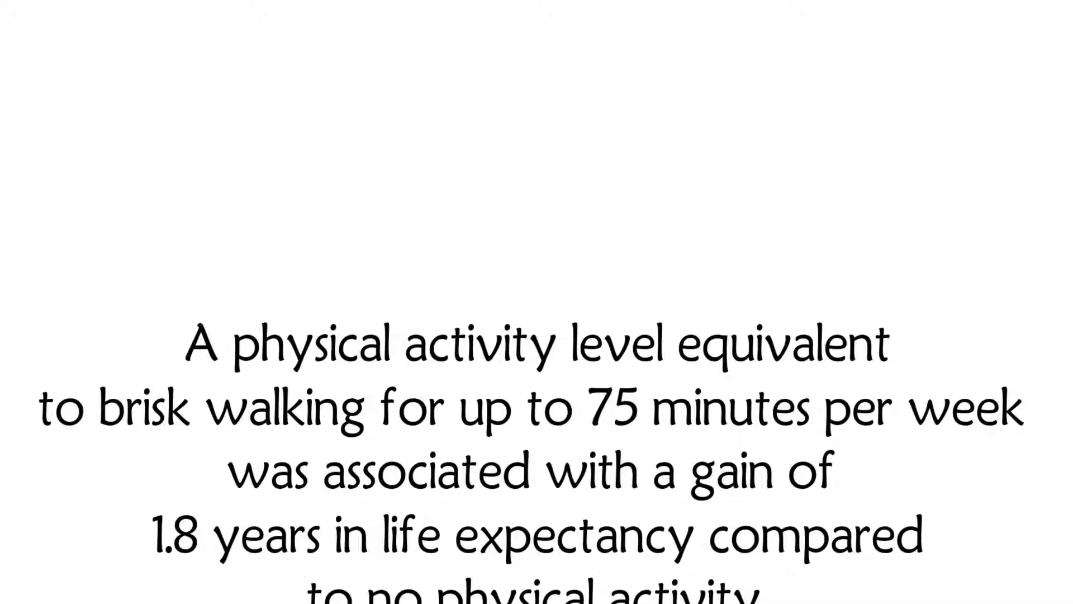